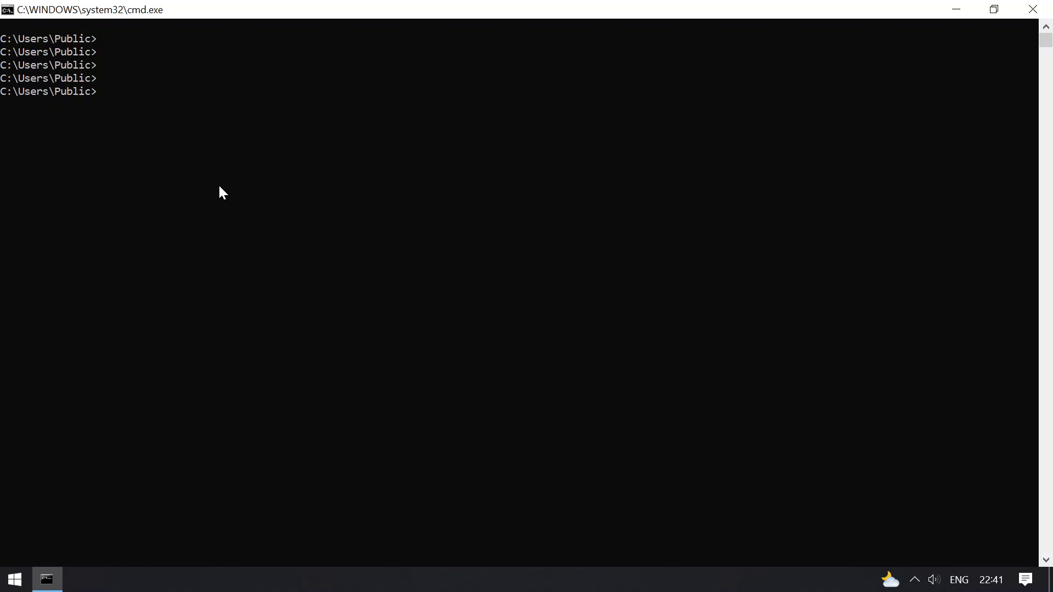
Launch the Python 3.8.5 REPL by typing python at the C:\Users\Public prompt.
text(python)
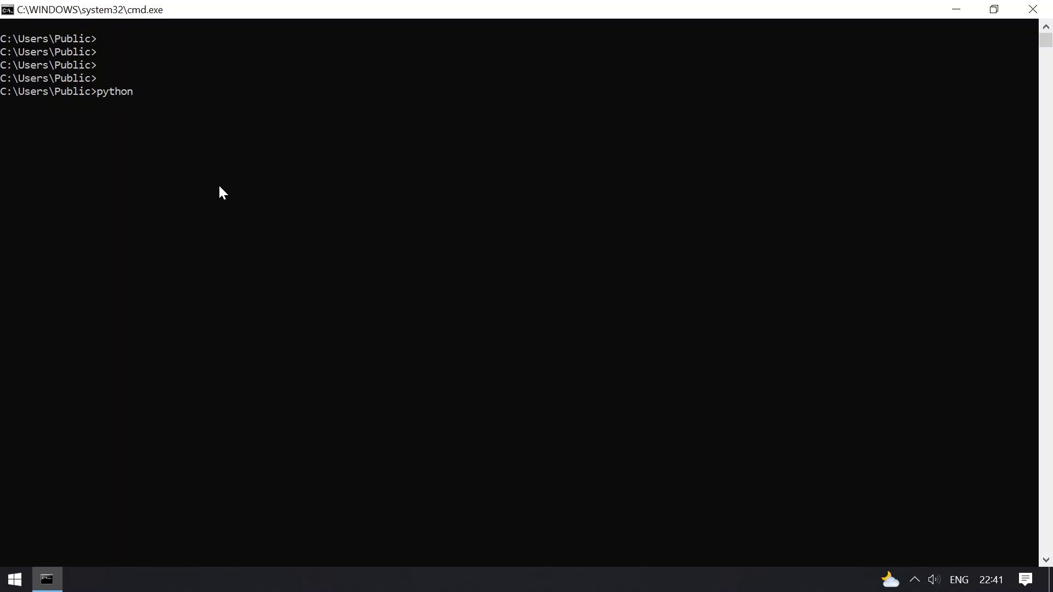
key(enter)
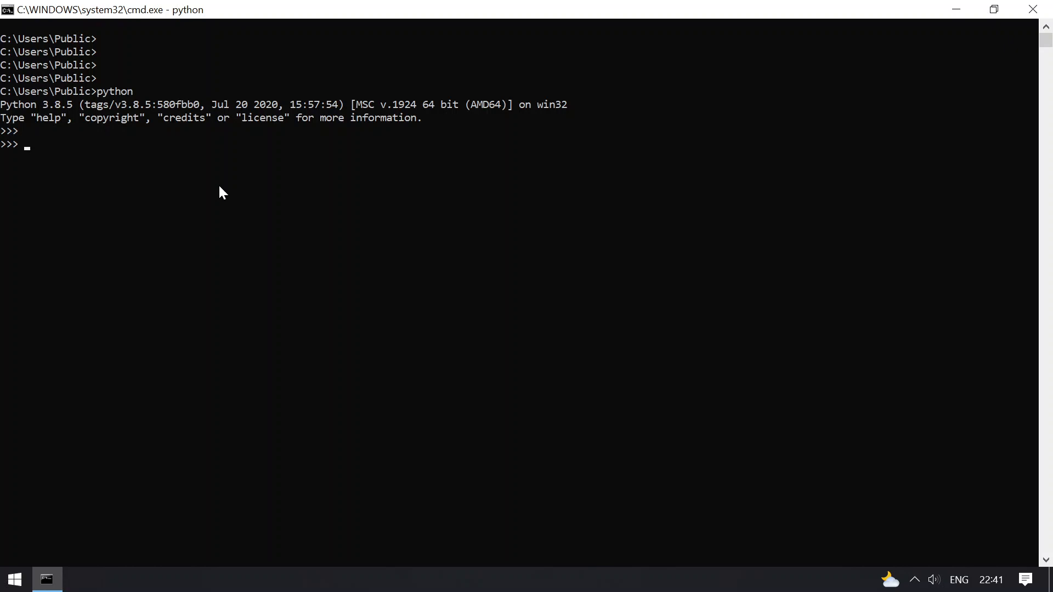
Enter bare exit and quit, selecting text in each printed exit hint.
text(exit)
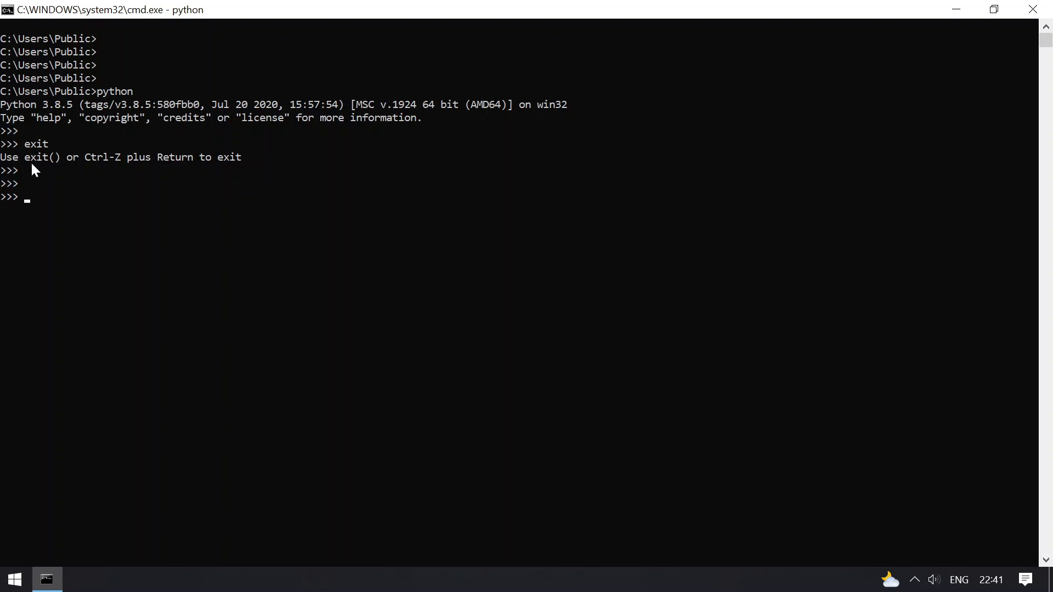
double_click(41, 157)
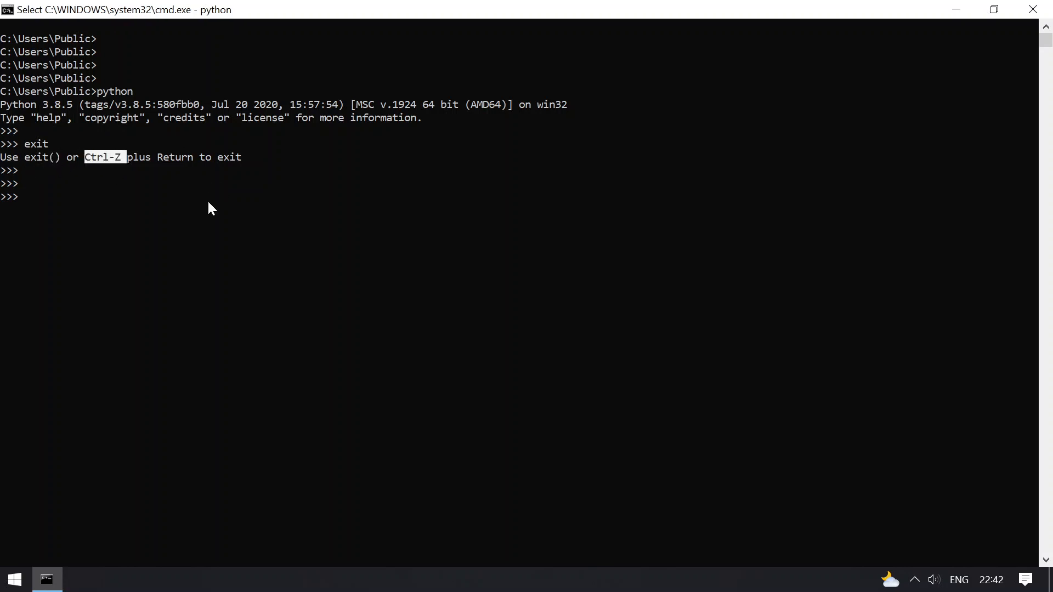
text(quit)
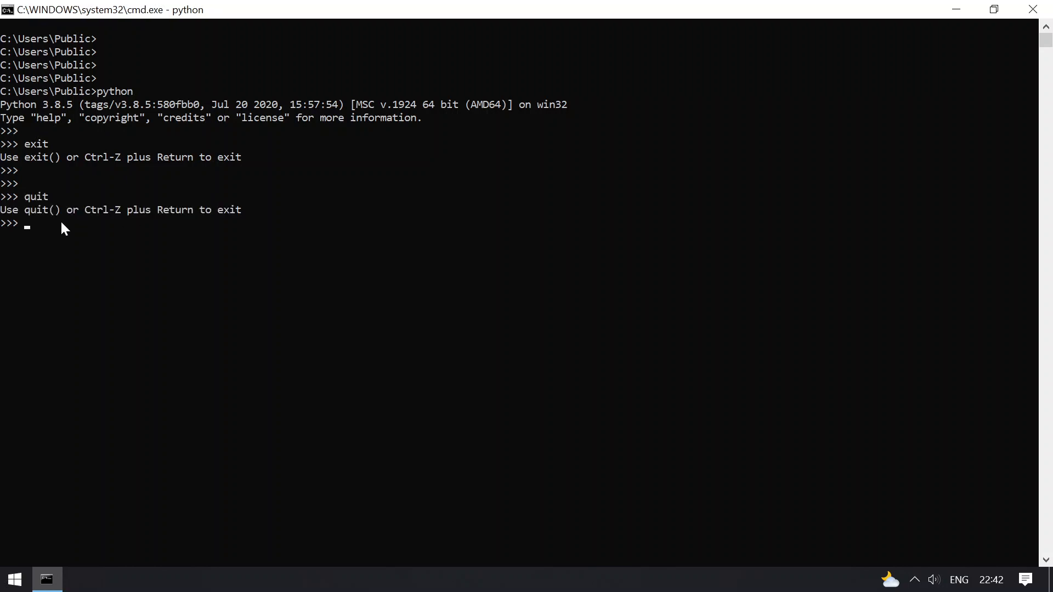
double_click(40, 209)
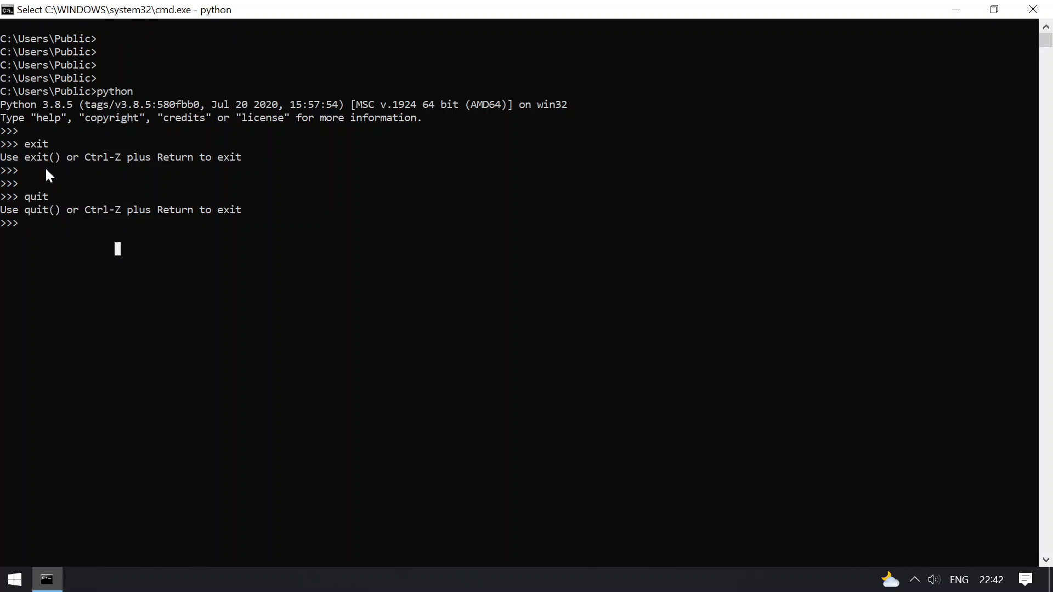
mouse_move(60, 248)
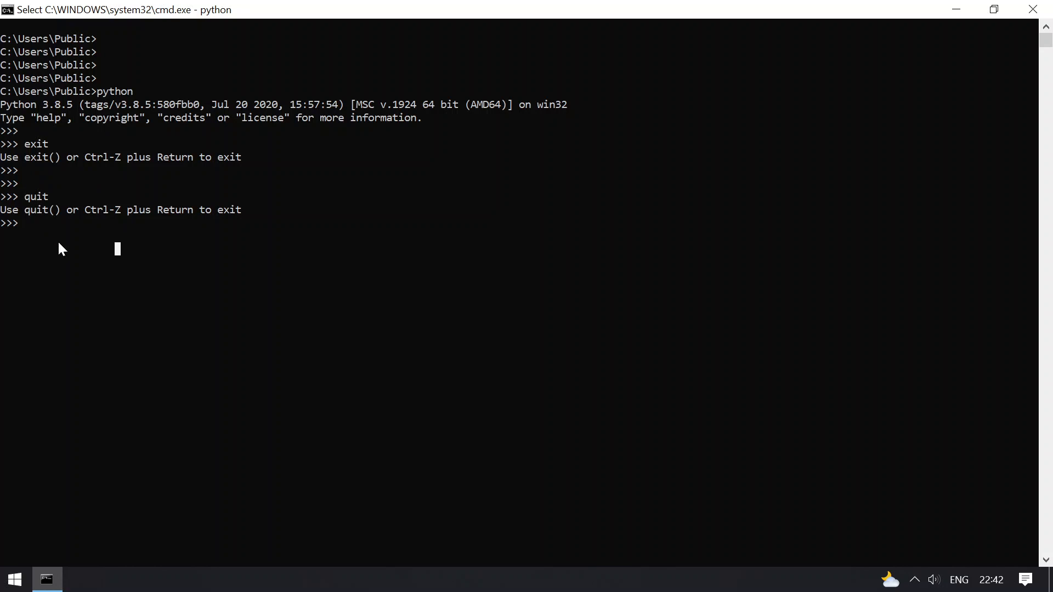
mouse_move(102, 307)
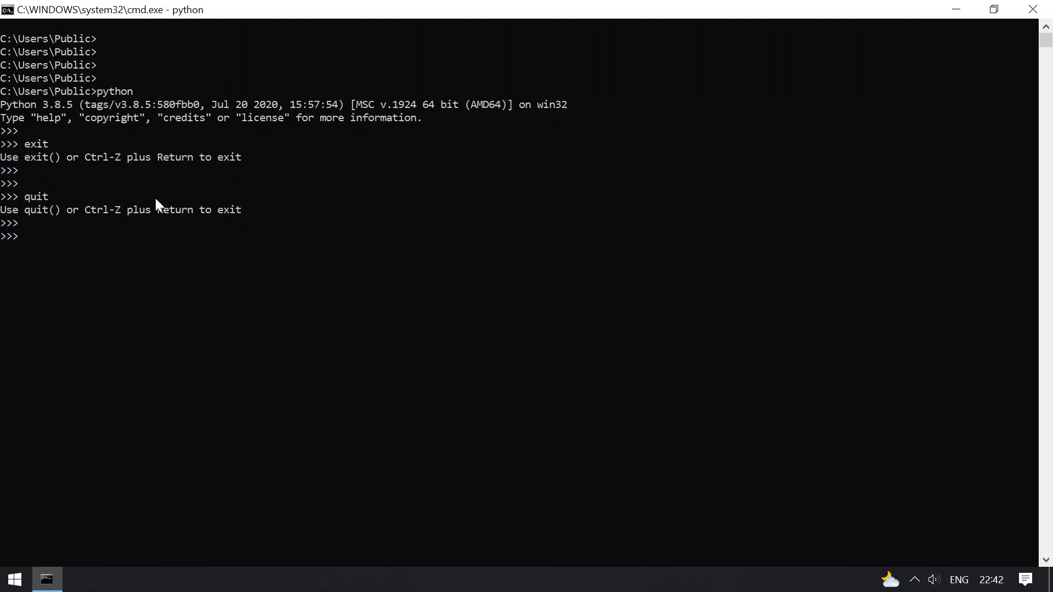
mouse_move(81, 152)
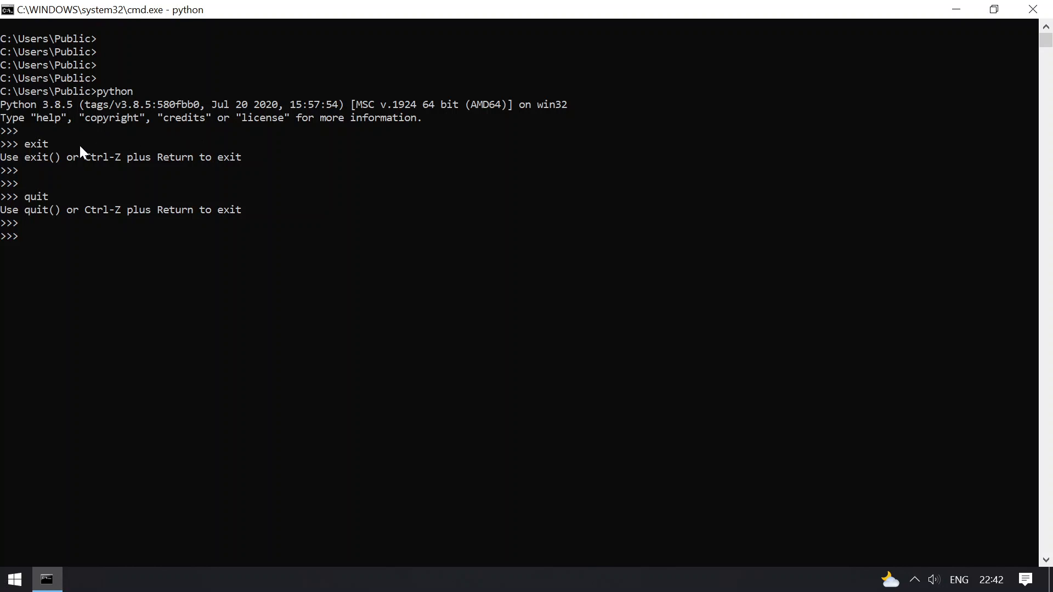
mouse_move(45, 164)
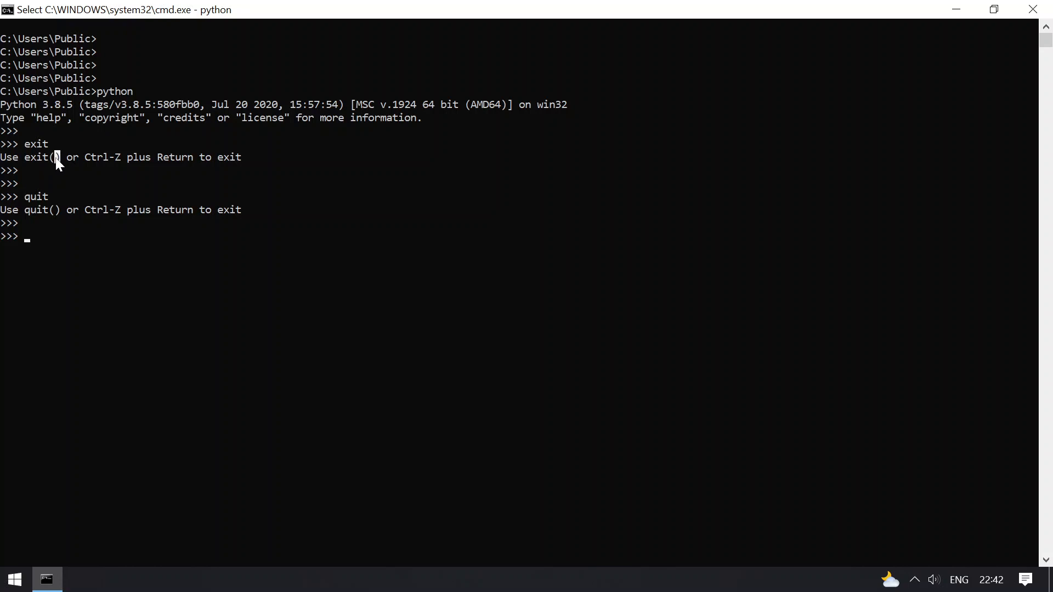
mouse_move(54, 213)
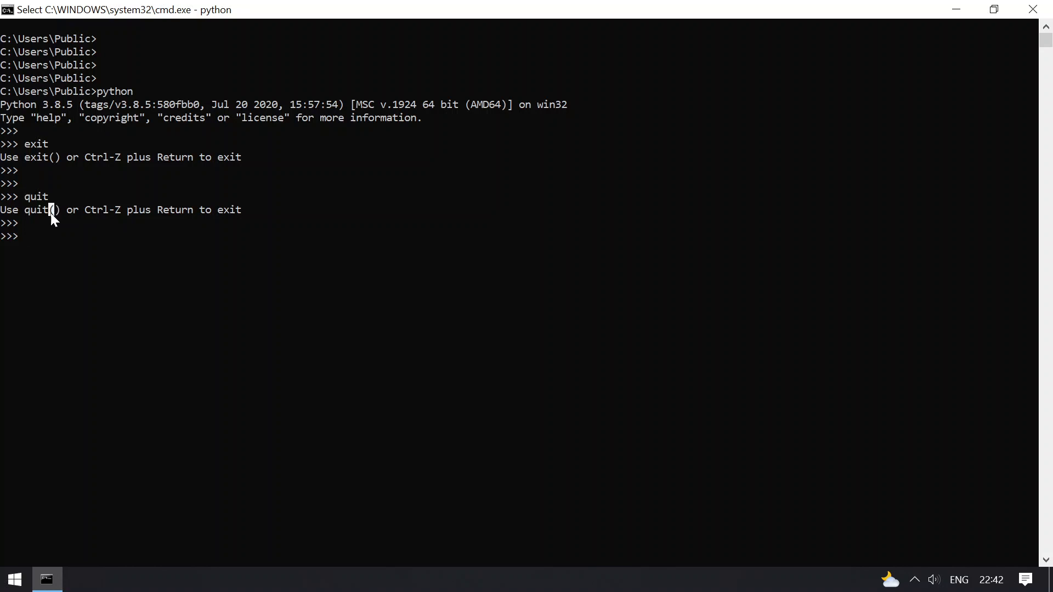
mouse_move(107, 183)
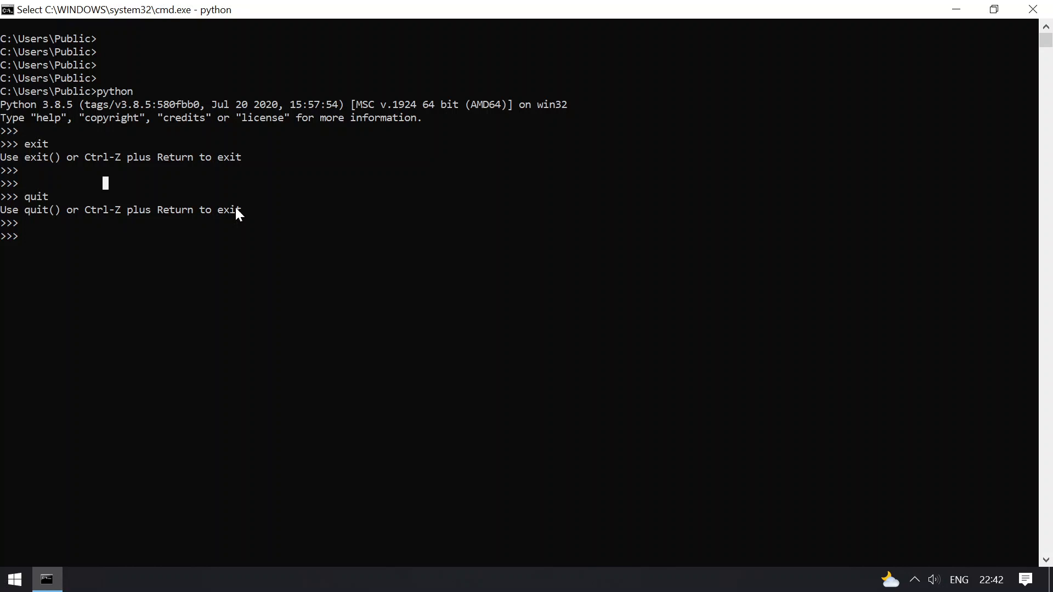
Run exit(0) to close Python and return to the Users\Public prompt.
text(exit()
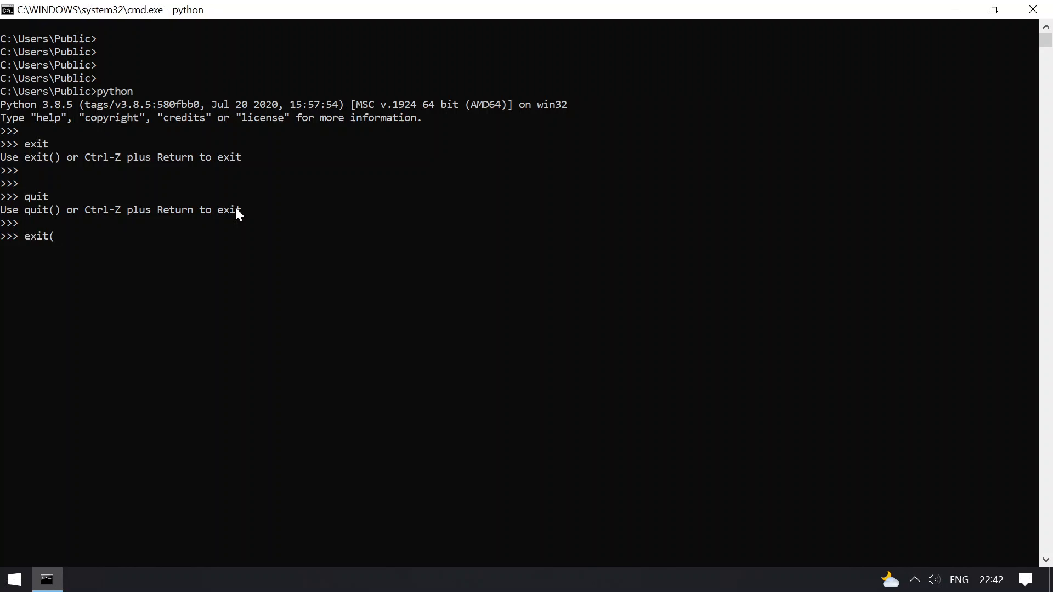
text(0))
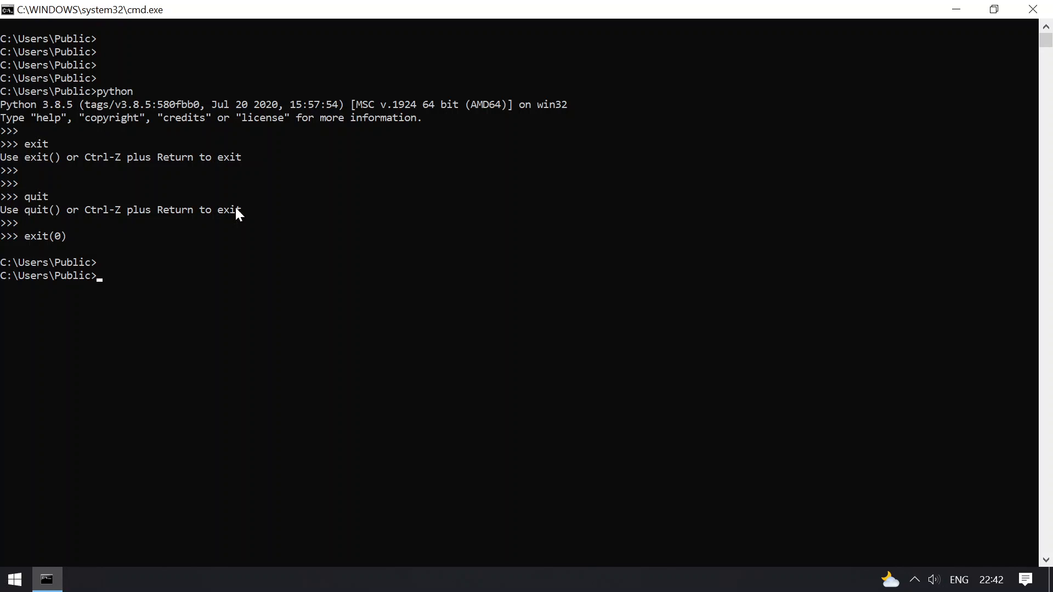
mouse_move(137, 154)
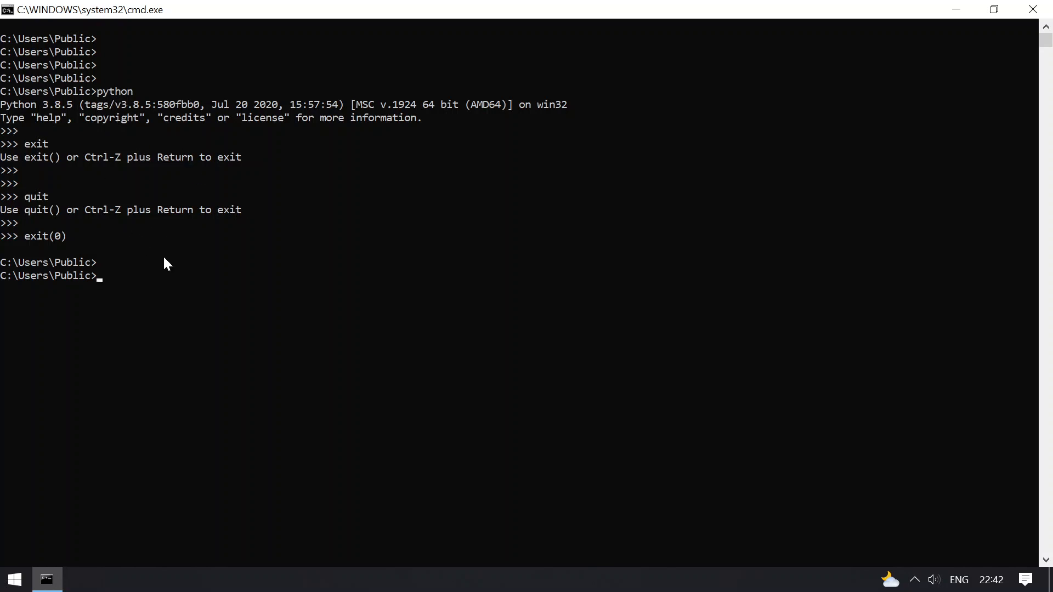
Relaunch Python, close it with quit(0), then start python again.
text(python)
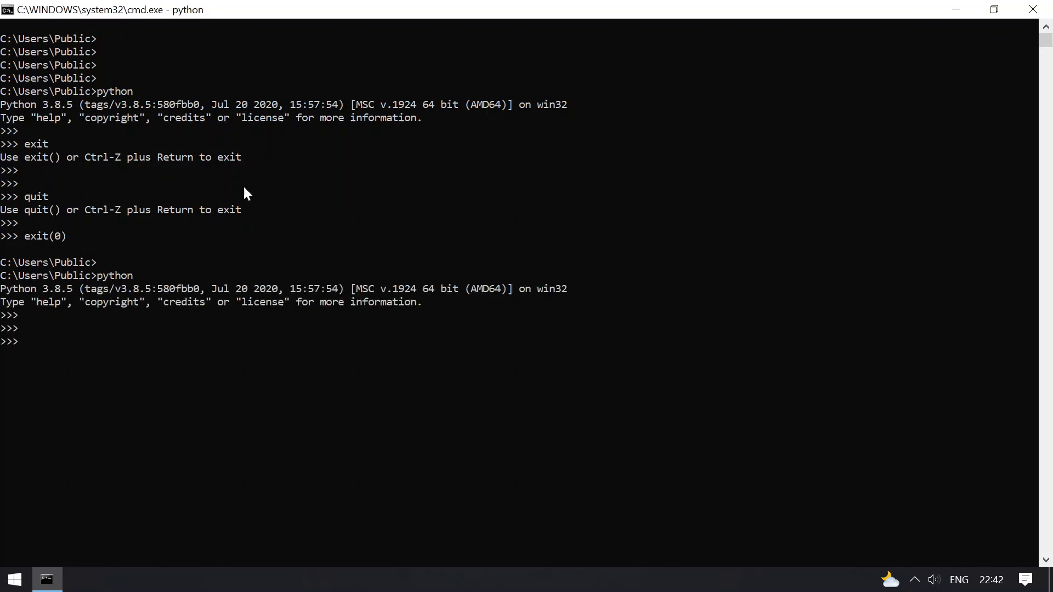
text(quit(0)
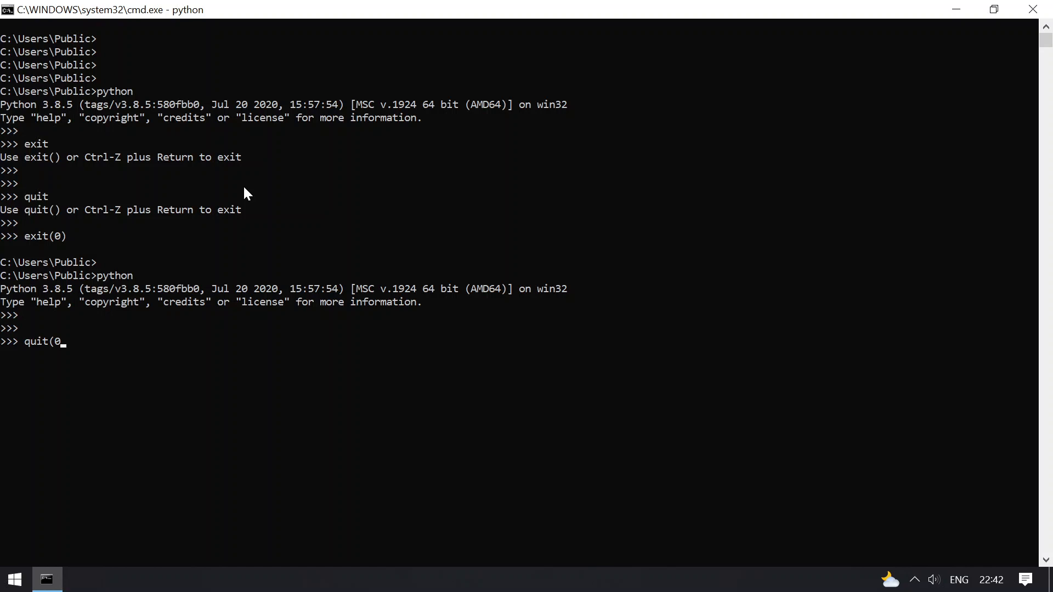
text())
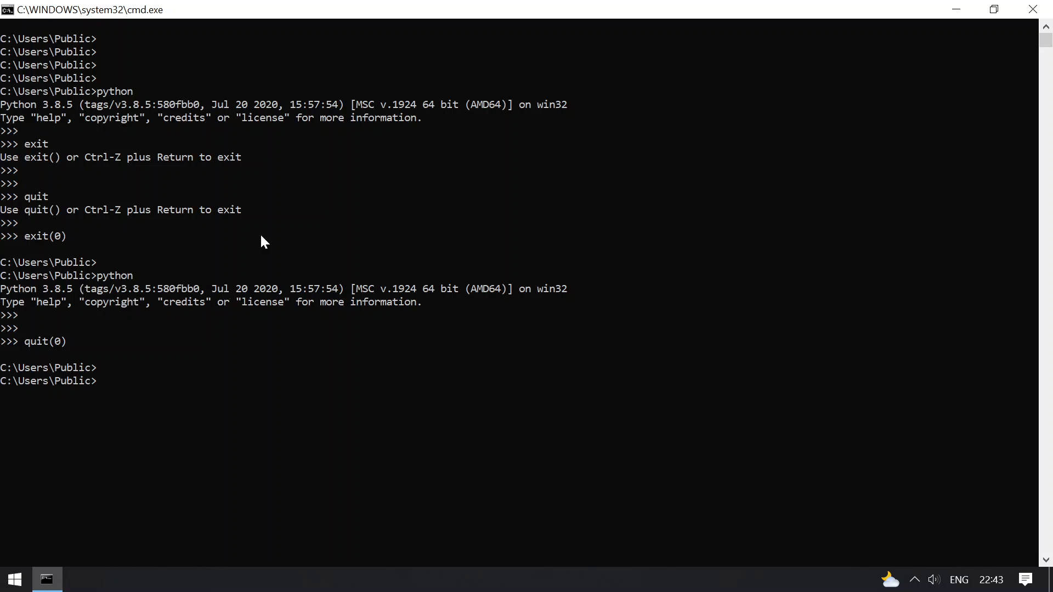
text(python)
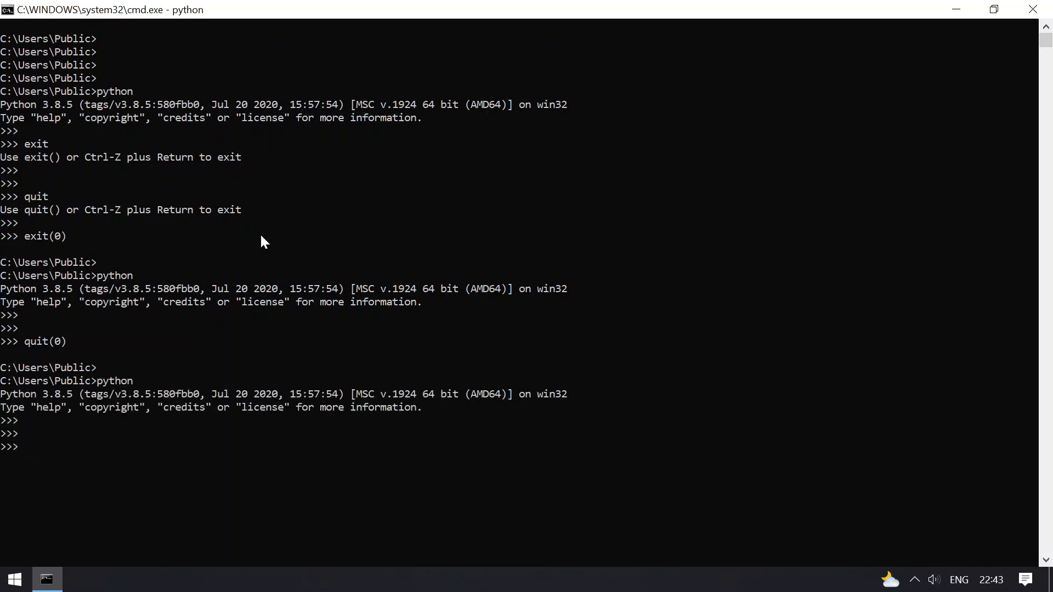
Select text in the Python session before leaving it with Ctrl+Z.
double_click(100, 209)
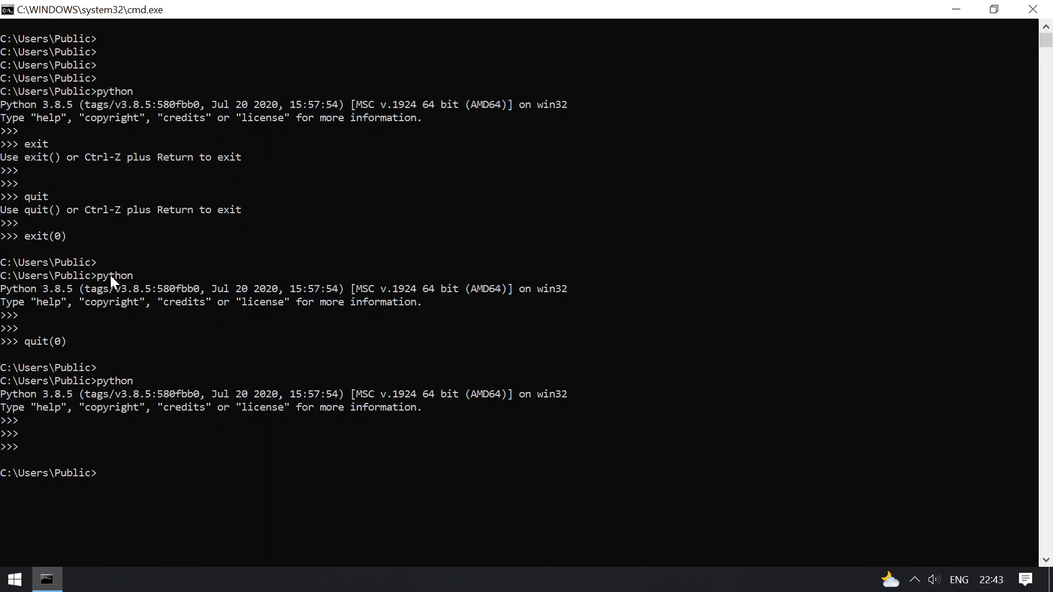
mouse_move(64, 440)
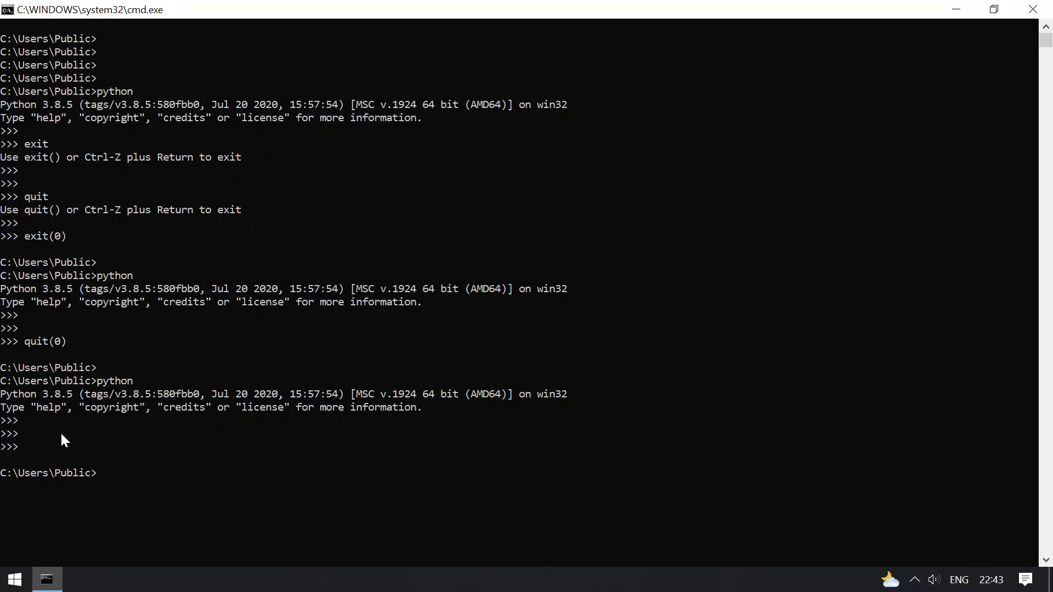
mouse_move(209, 371)
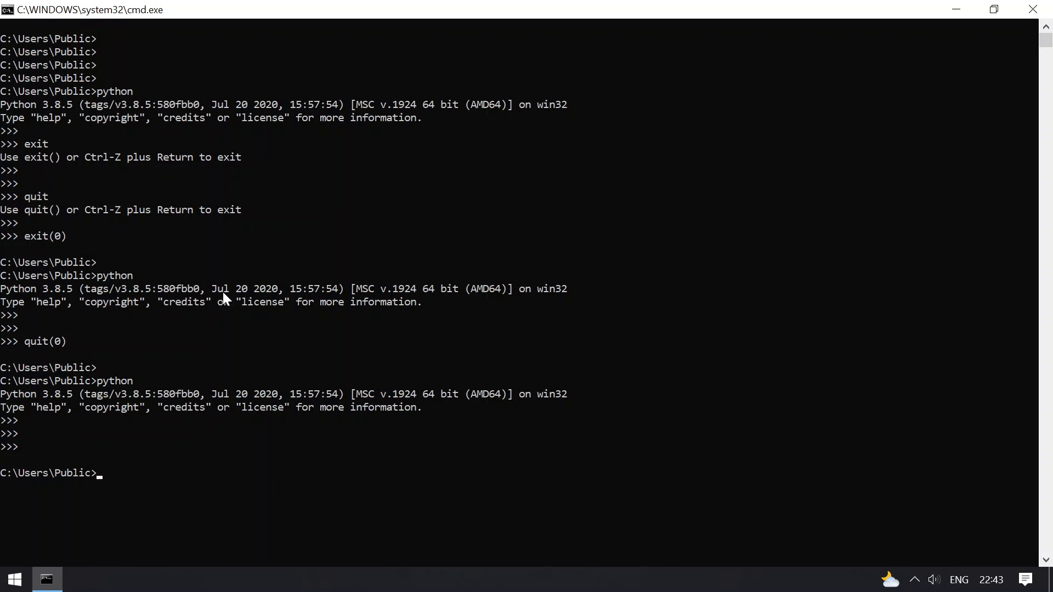
mouse_move(204, 466)
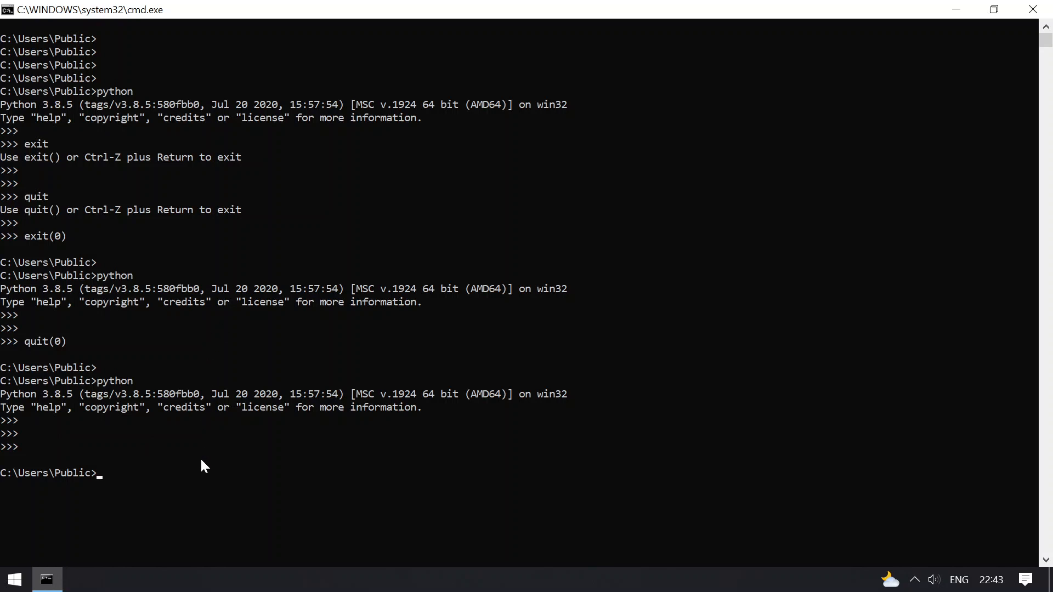
mouse_move(355, 292)
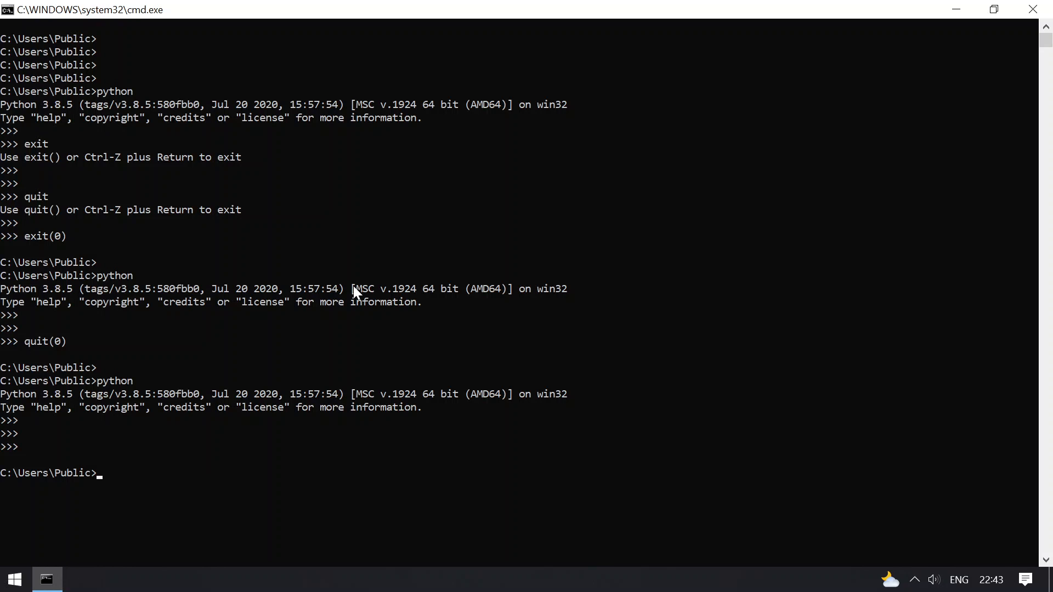